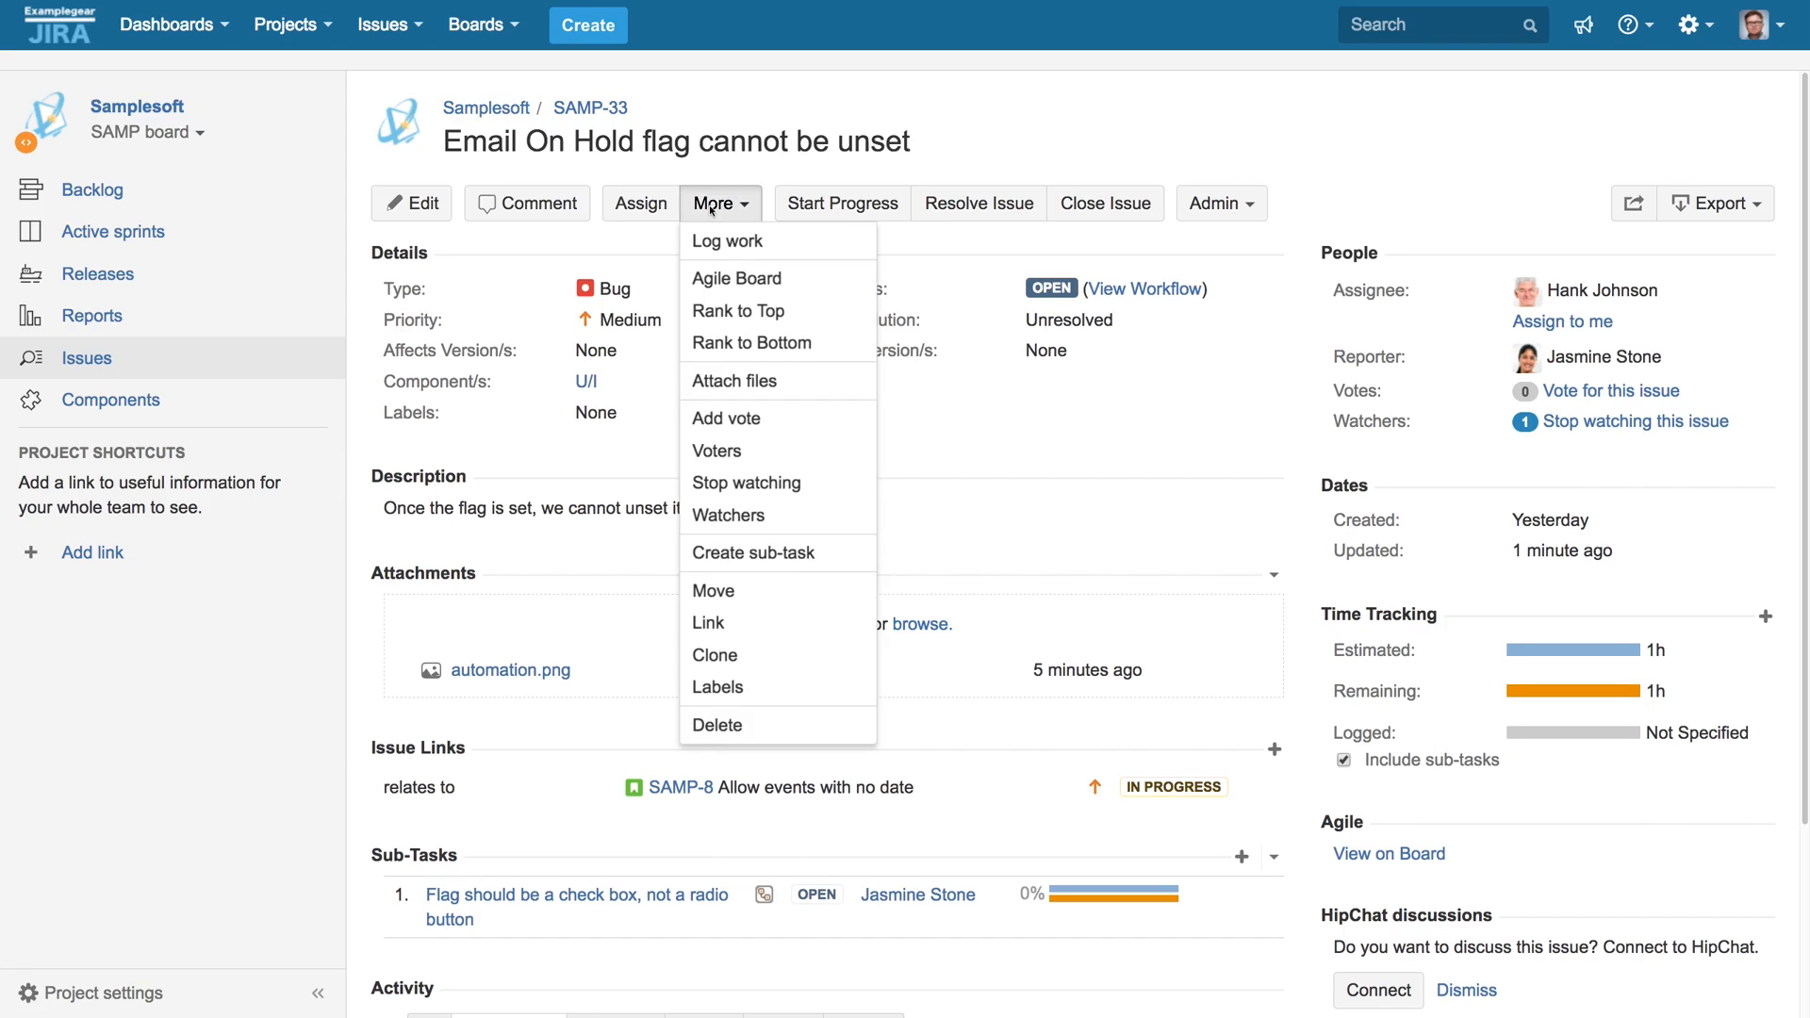
Step: Start cloning issue SAMP-33 from its More menu, showing the prefilled summary and sub-task options
left_click(713, 656)
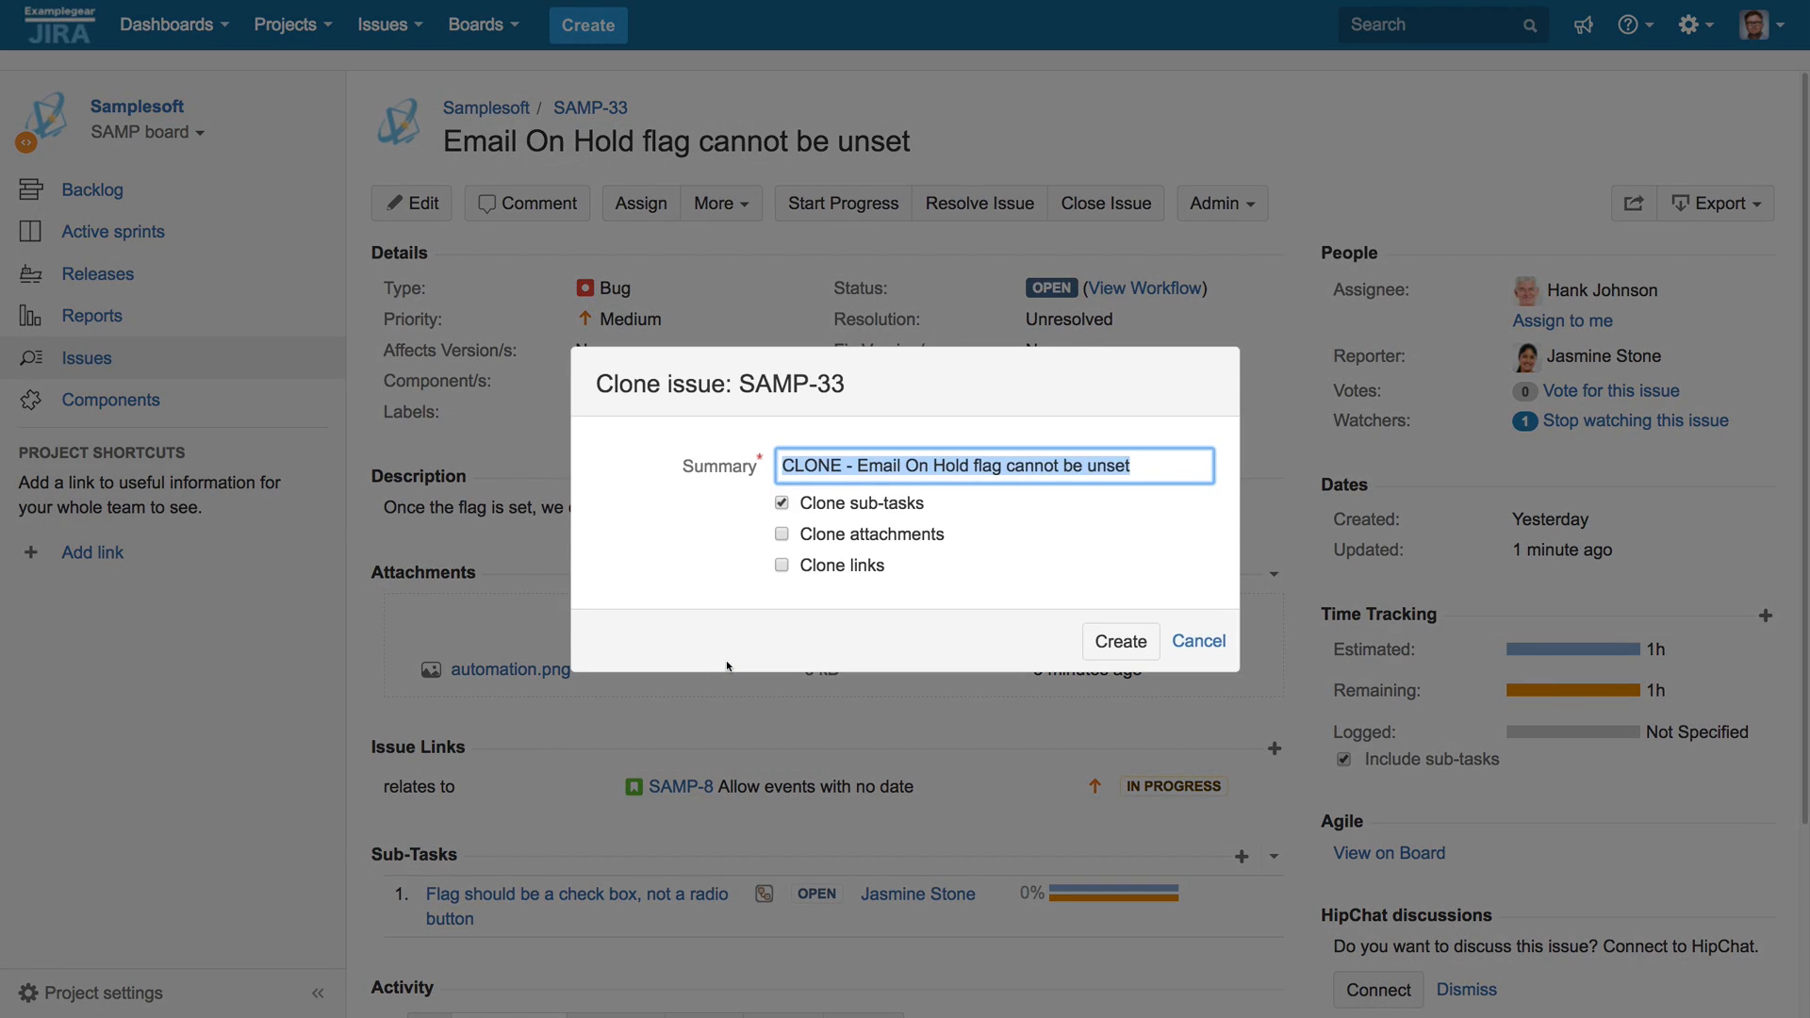